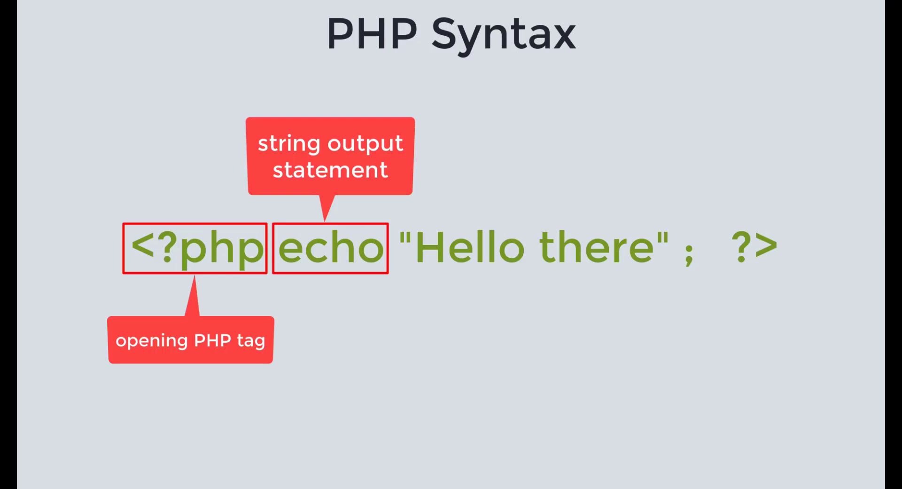
Step: Reveal the red box around the "Hello there" string on the PHP Syntax slide
click(535, 249)
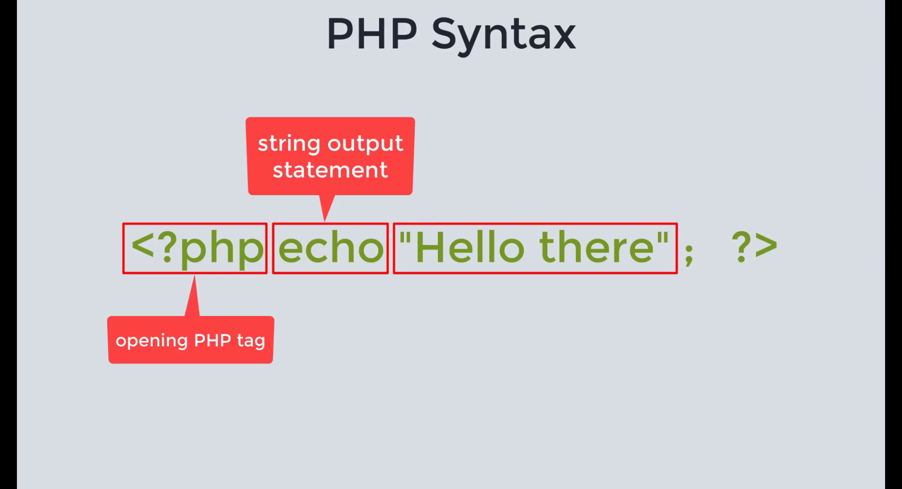
key(Right)
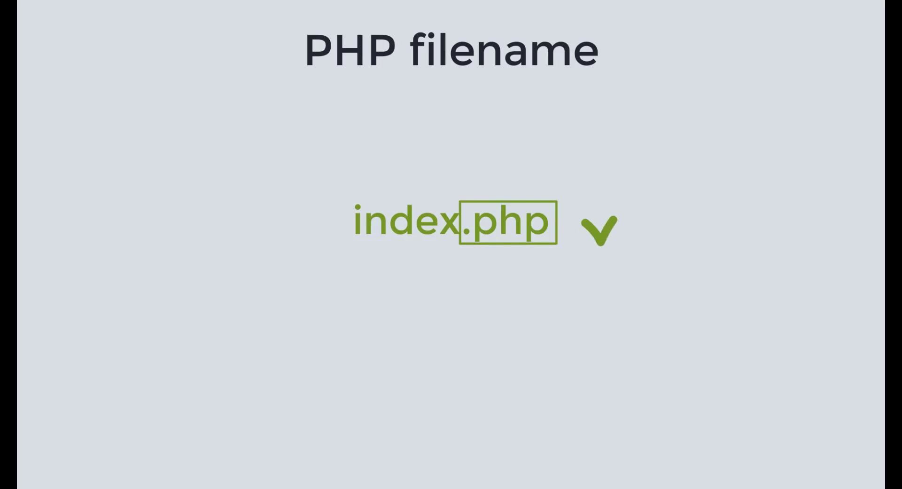